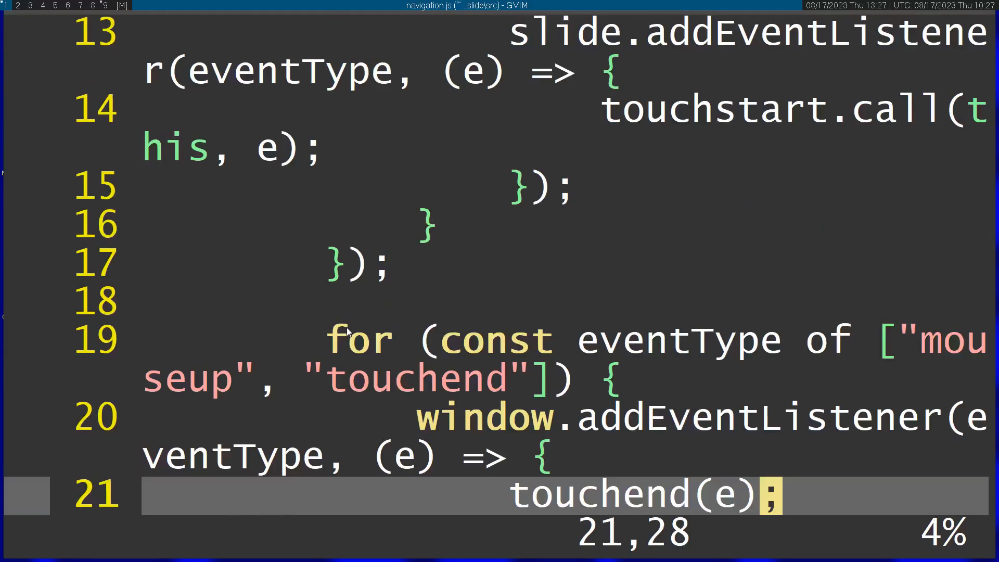
scroll("down", 3)
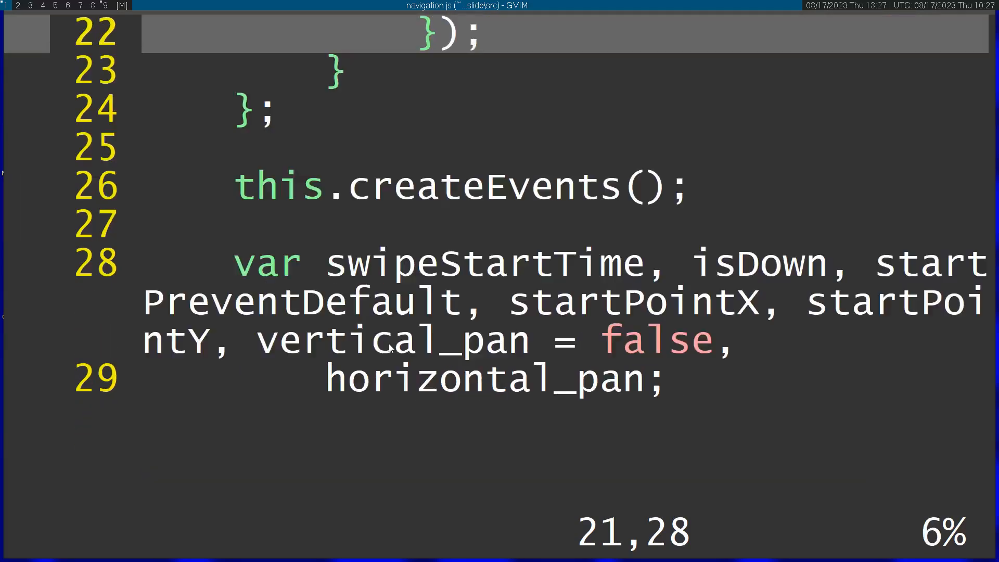
scroll("down", 3)
type("?nav")
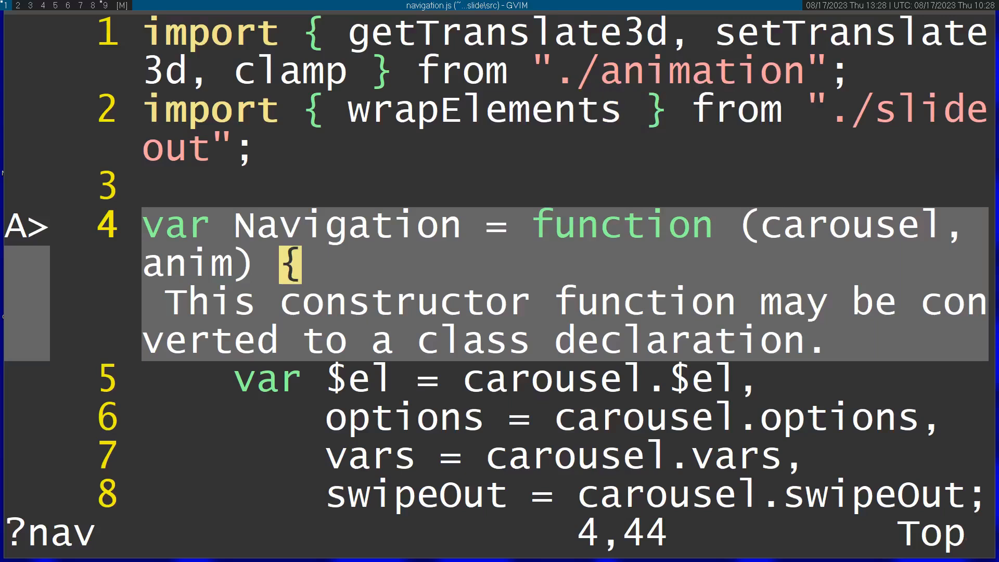
type("/opt")
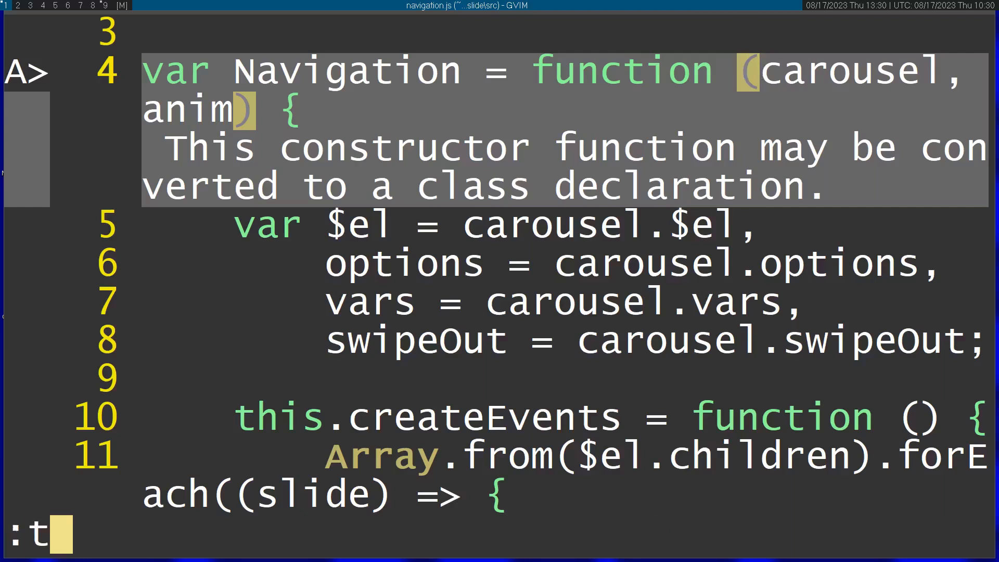
type("ag")
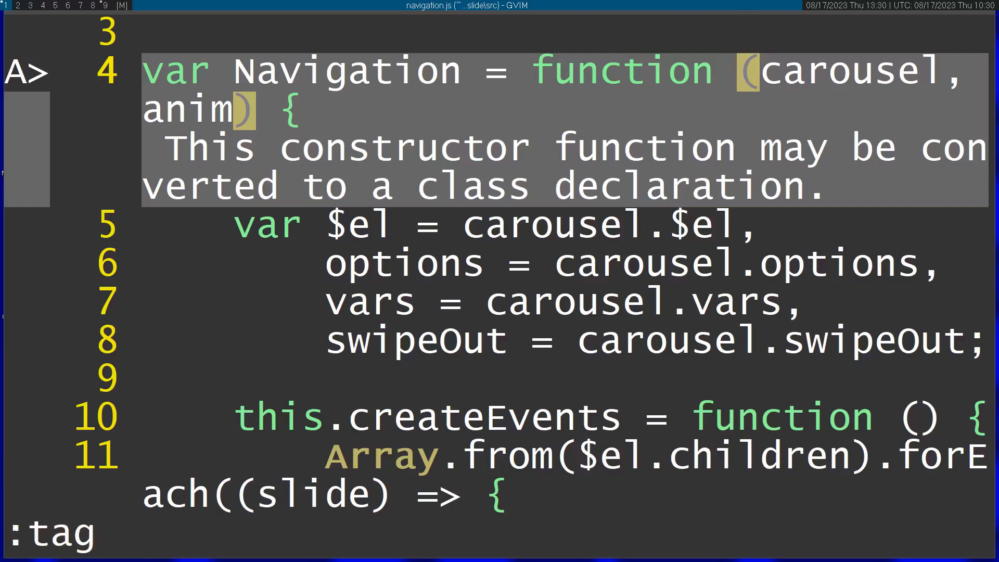
type("/anim")
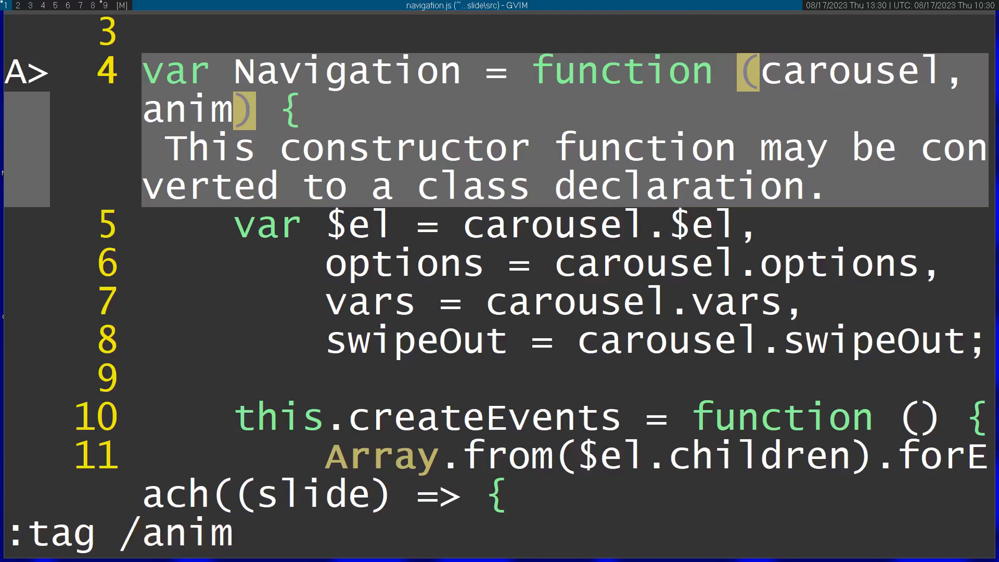